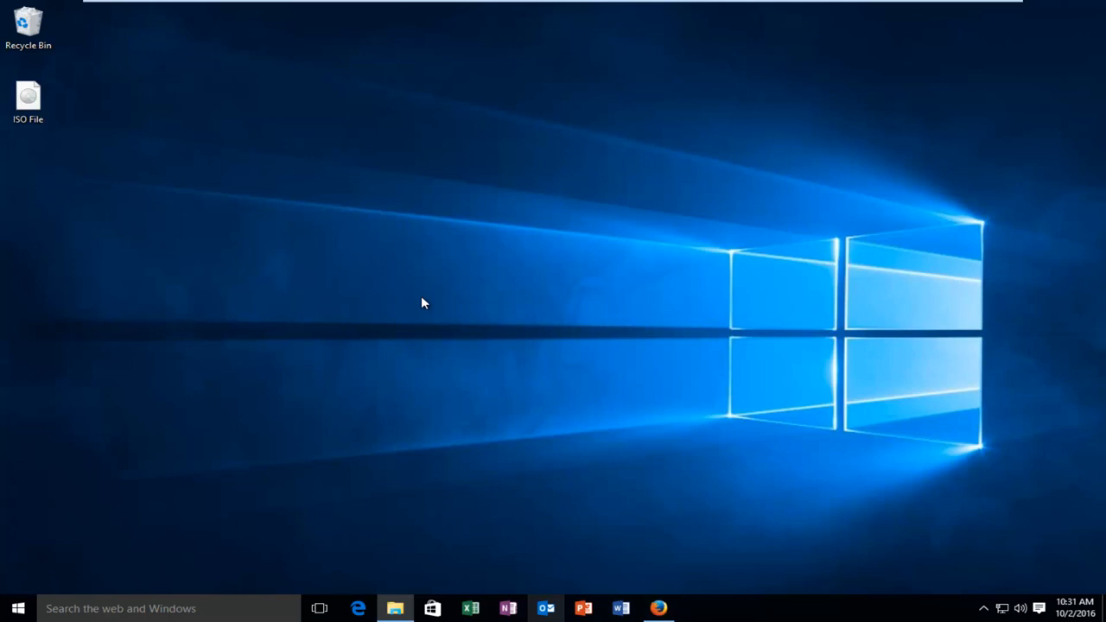
pyautogui.moveTo(87, 614)
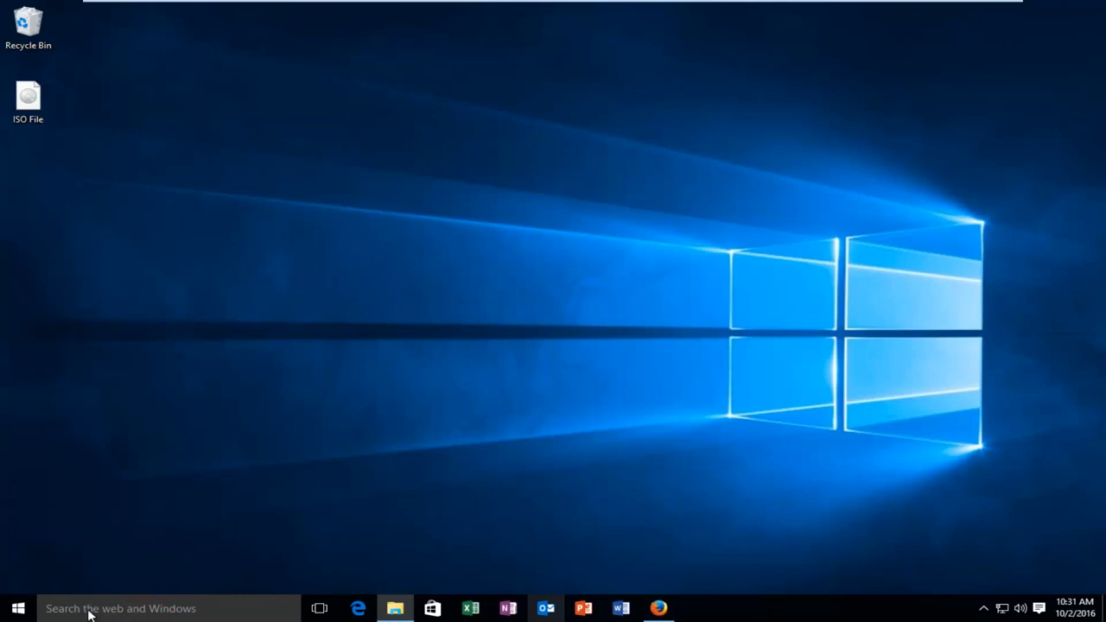
# - Search for "device" from the taskbar and open Device Manager
pyautogui.write('device')
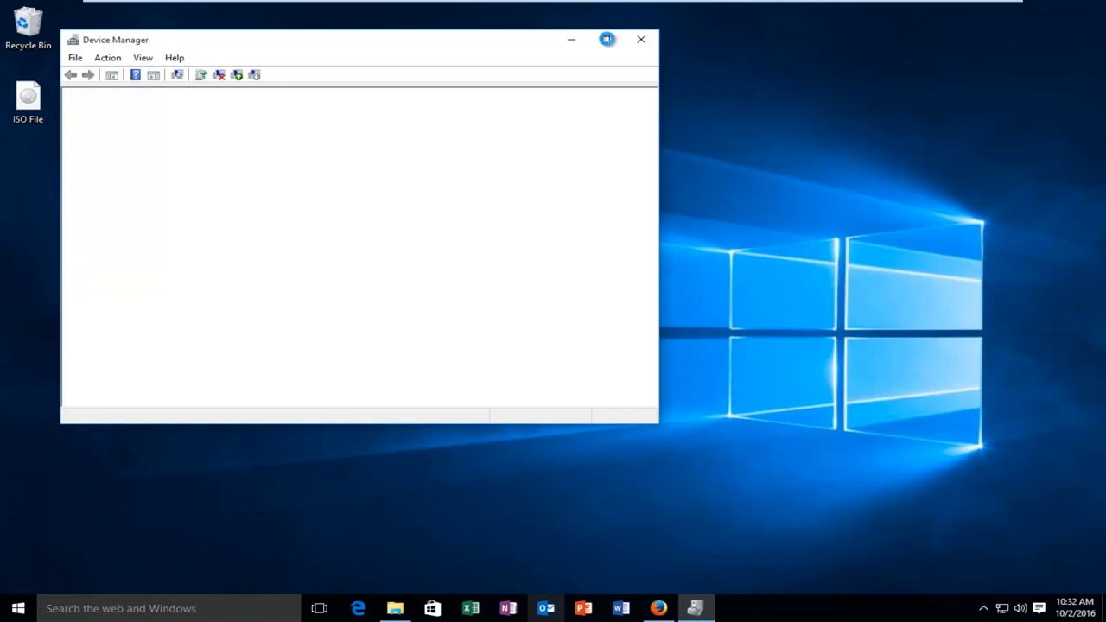
# - Maximize Device Manager, expand Display adapters and select VMware SVGA 3D
pyautogui.click(606, 39)
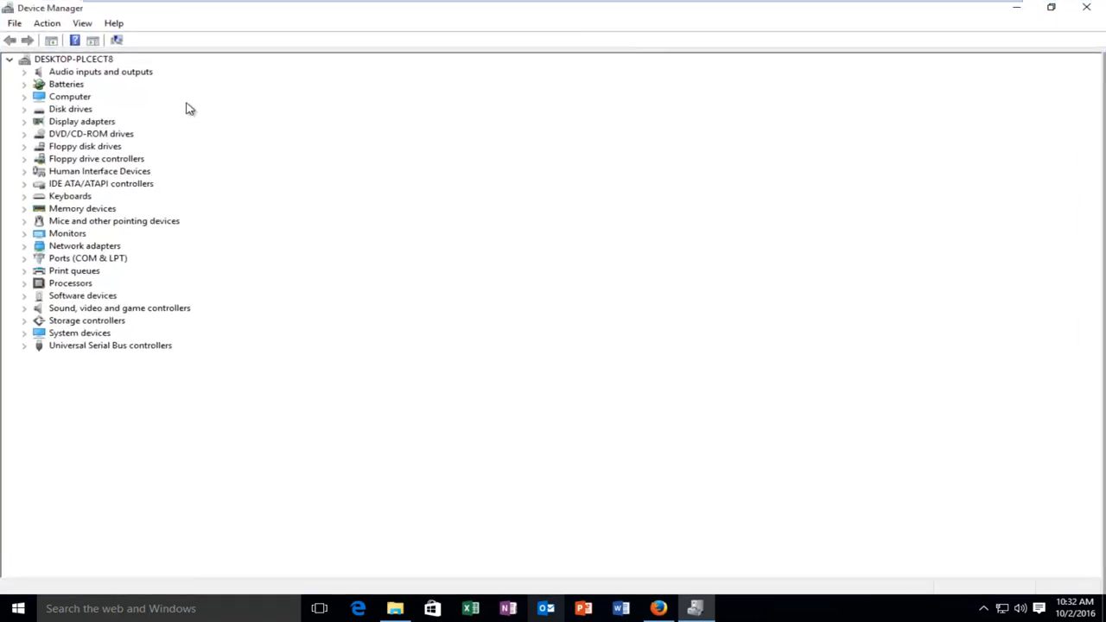
pyautogui.moveTo(23, 130)
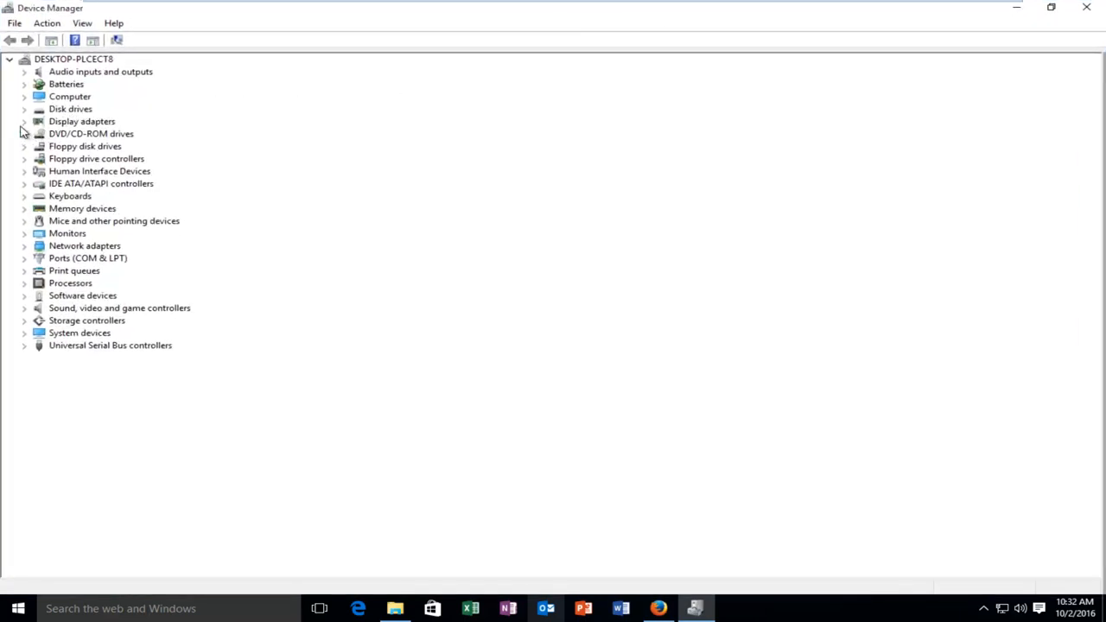
pyautogui.click(25, 121)
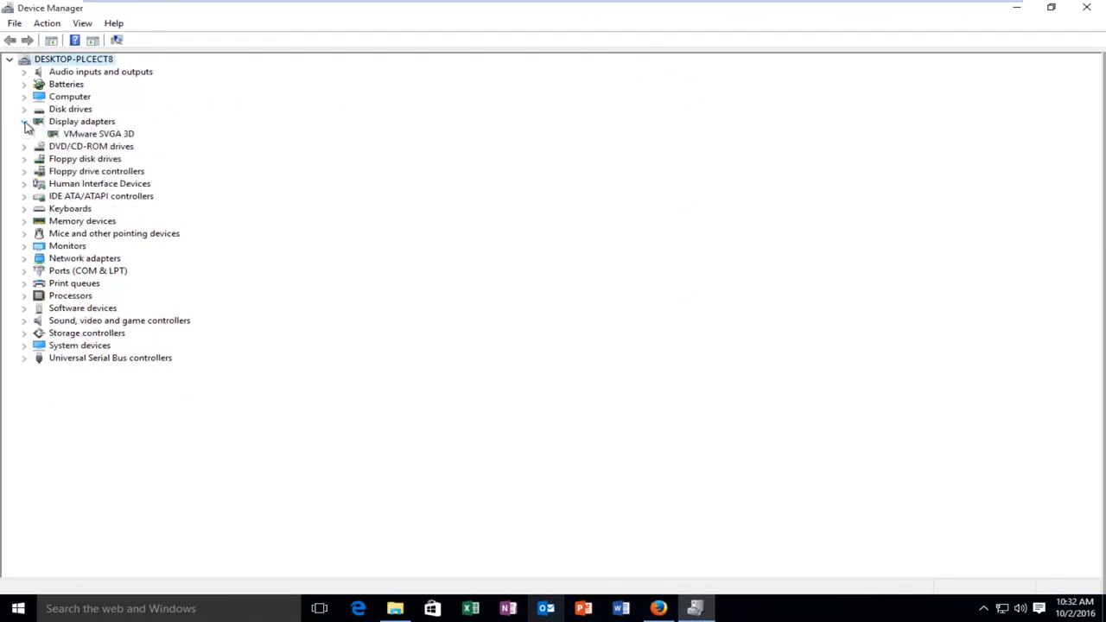
pyautogui.click(99, 133)
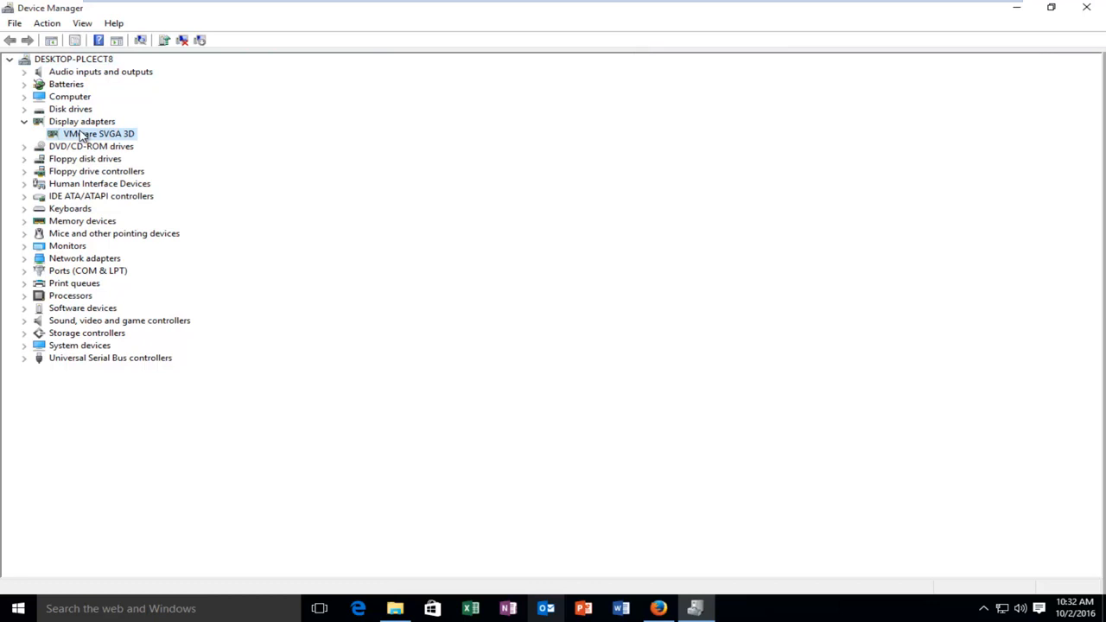
# - Open VMware SVGA 3D properties to its Driver page, showing version 7.14.1.5026
pyautogui.doubleClick(98, 133)
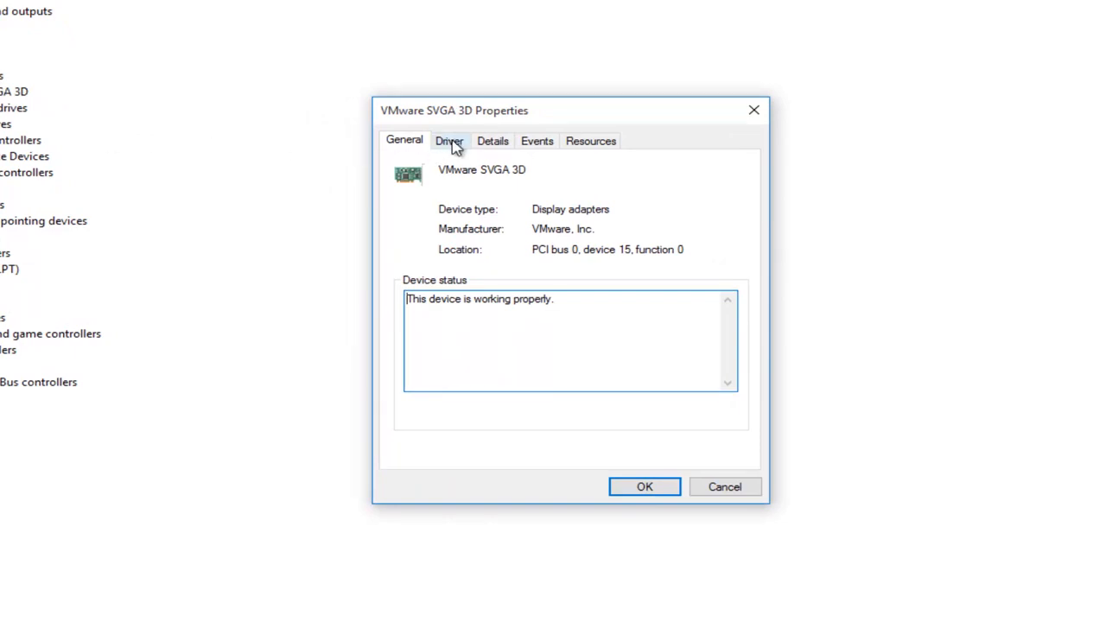
pyautogui.click(448, 140)
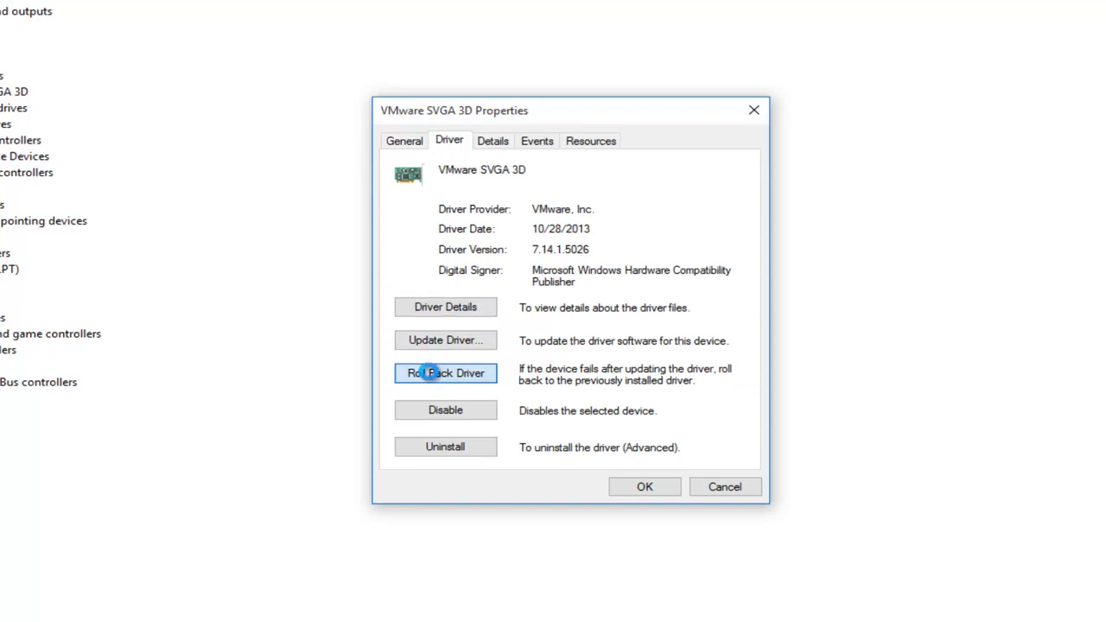
# - Roll back to Microsoft Basic Display Adapter, close Properties and exit Device Manager
pyautogui.click(445, 372)
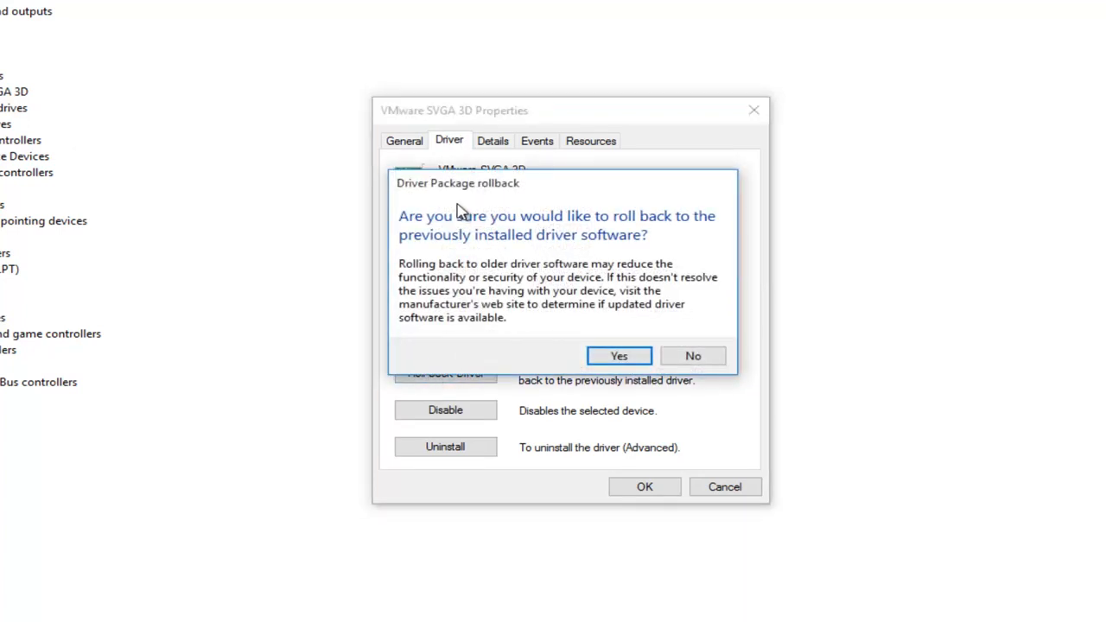
pyautogui.moveTo(424, 218)
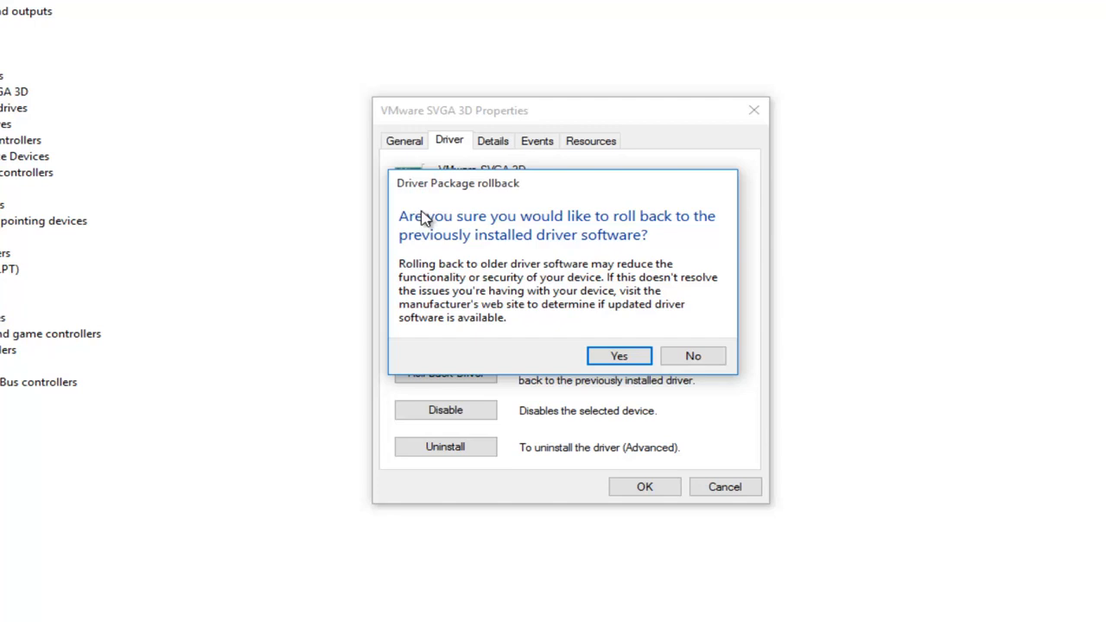
pyautogui.moveTo(570, 219)
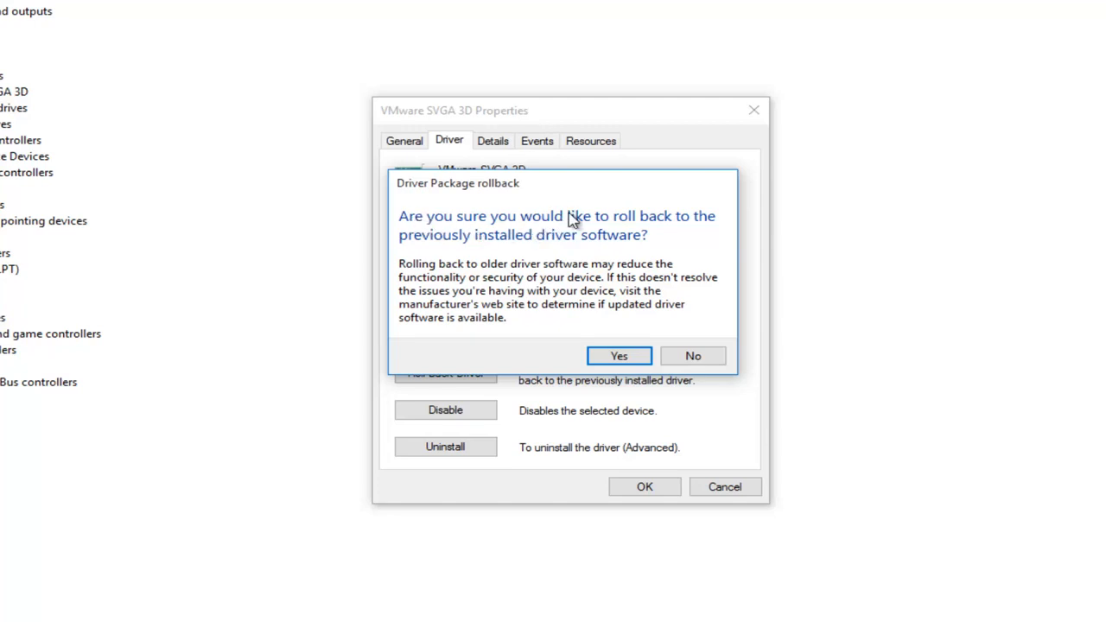
pyautogui.moveTo(540, 263)
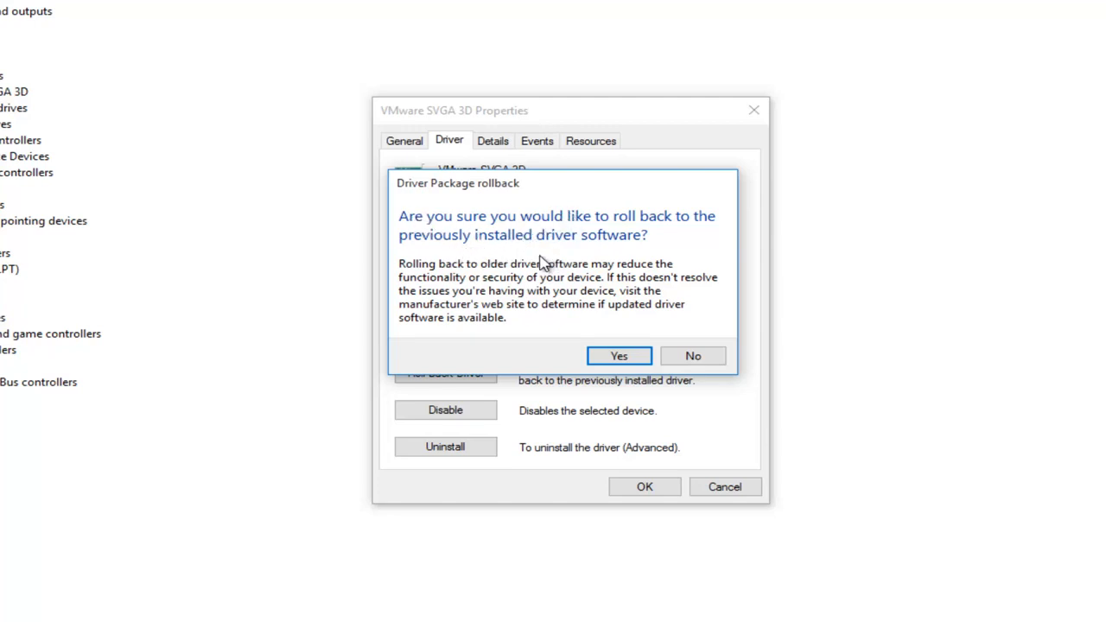
pyautogui.moveTo(536, 275)
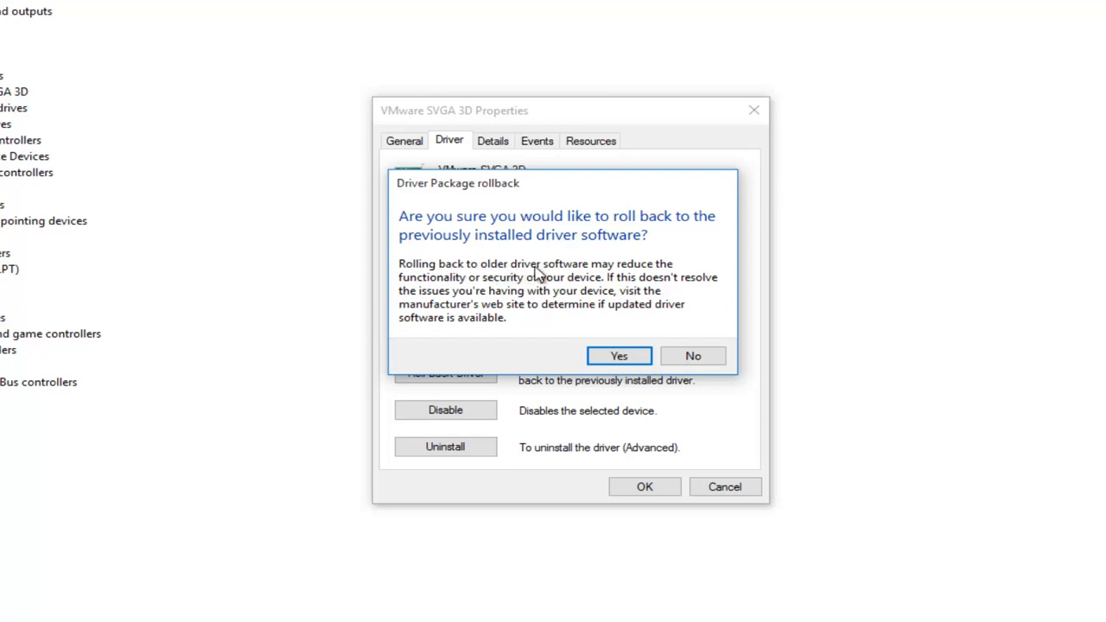
pyautogui.moveTo(508, 292)
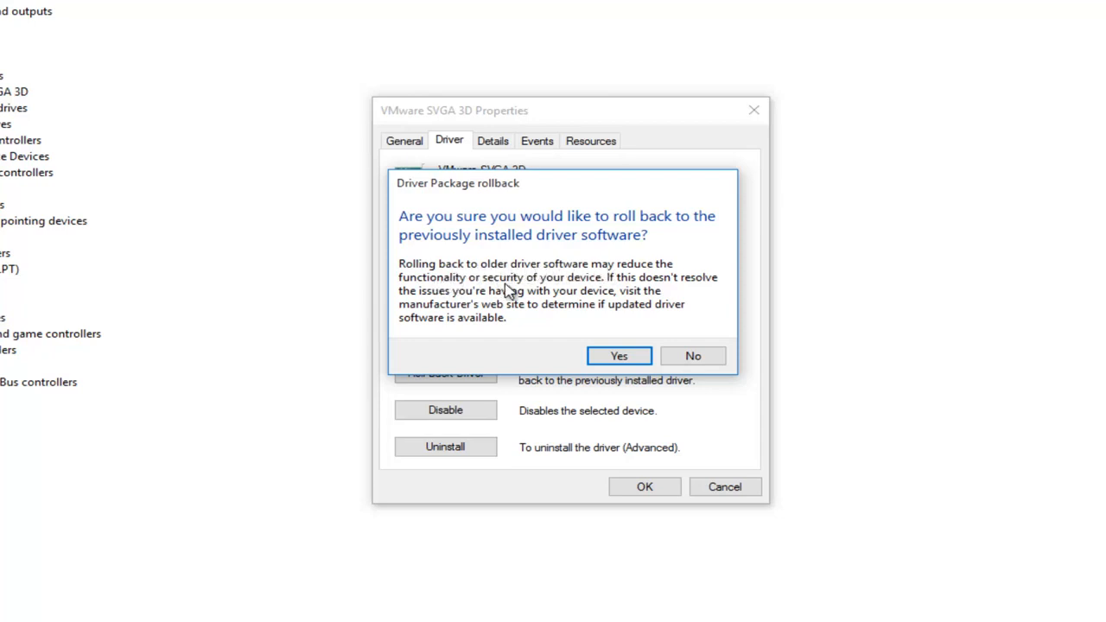
pyautogui.moveTo(614, 290)
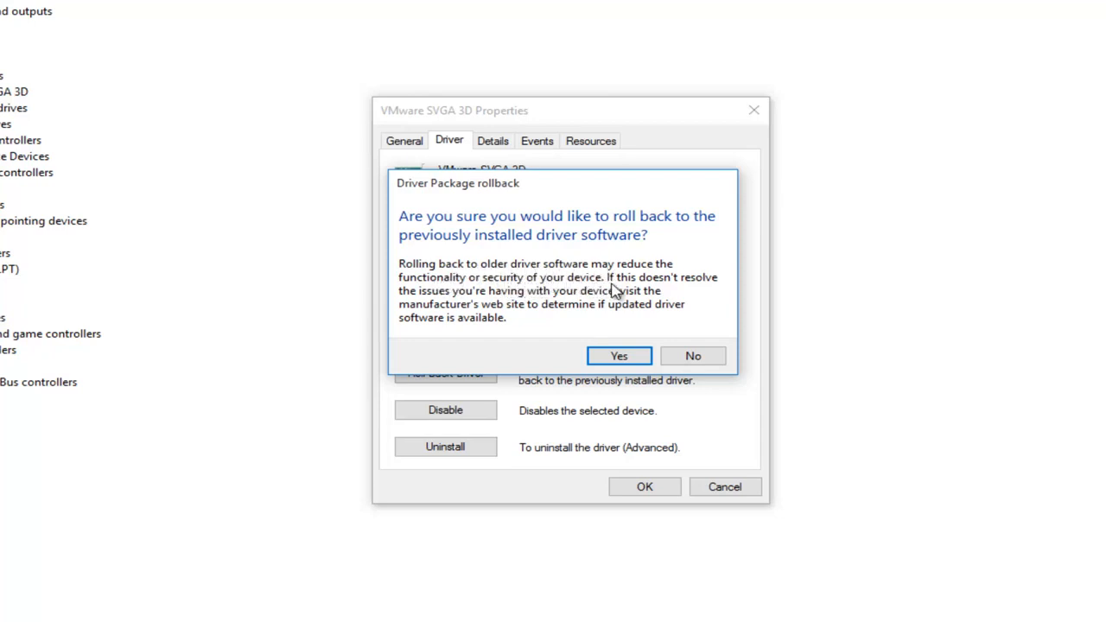
pyautogui.moveTo(475, 307)
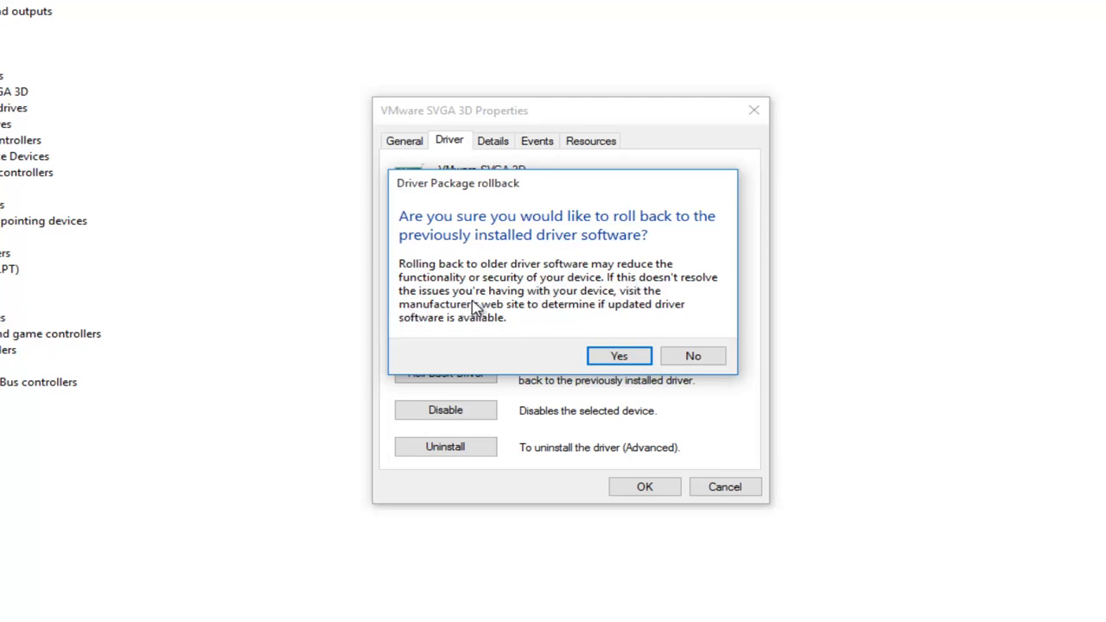
pyautogui.moveTo(449, 319)
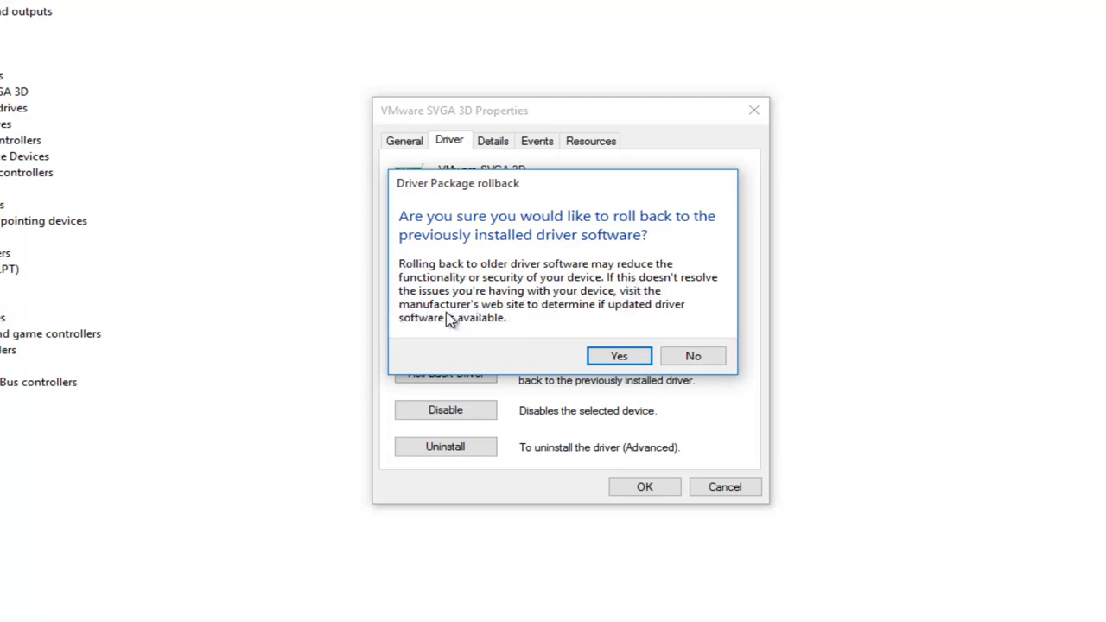
pyautogui.moveTo(618, 324)
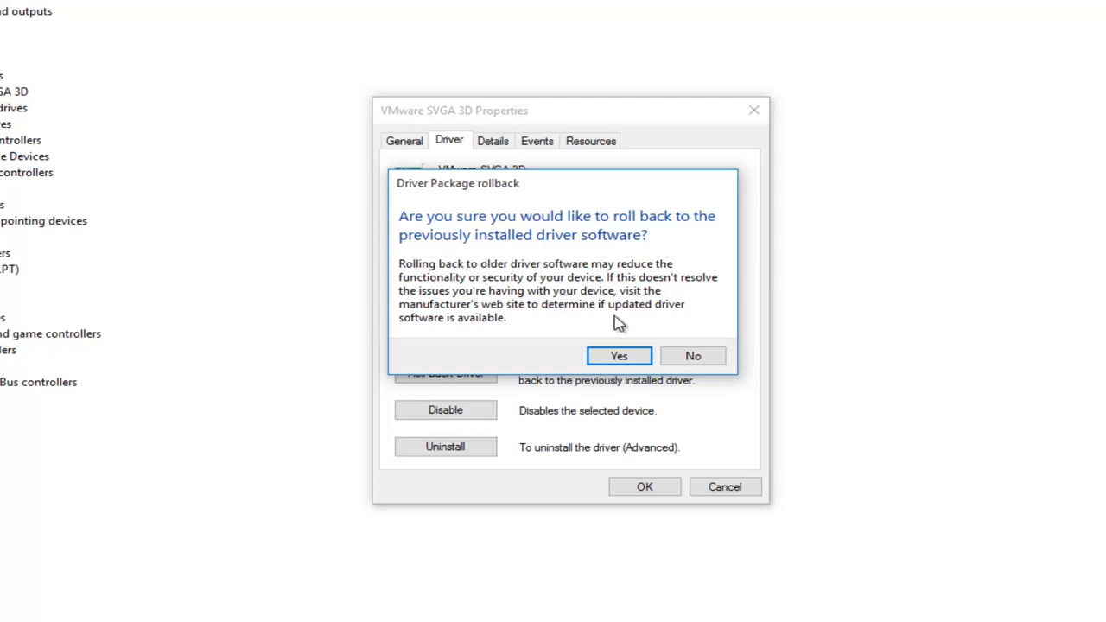
pyautogui.moveTo(510, 326)
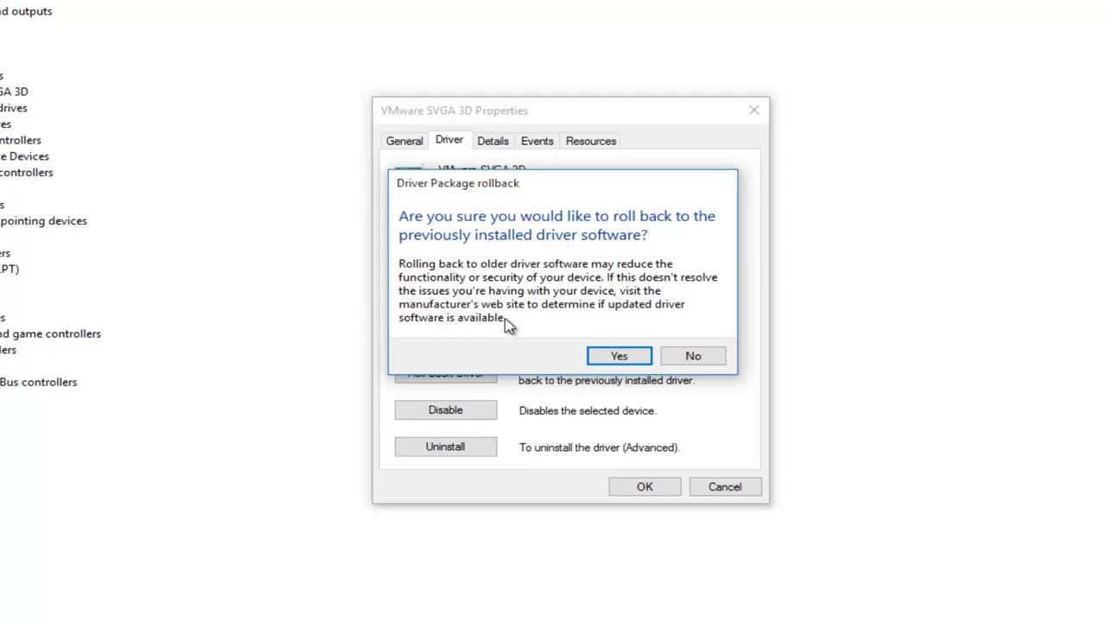
pyautogui.moveTo(521, 249)
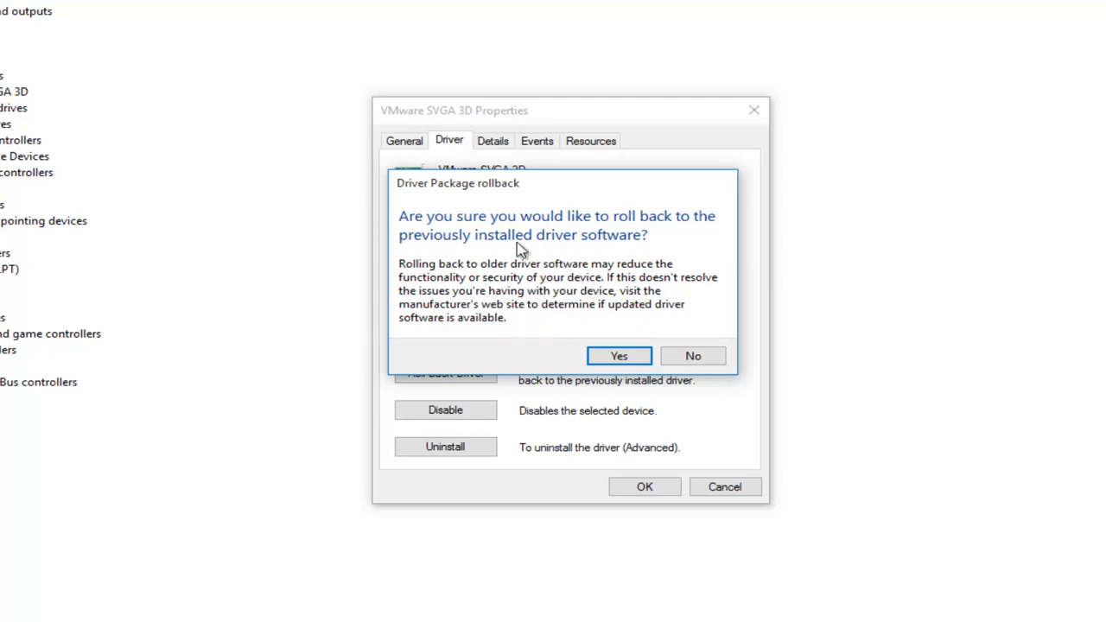
pyautogui.moveTo(449, 209)
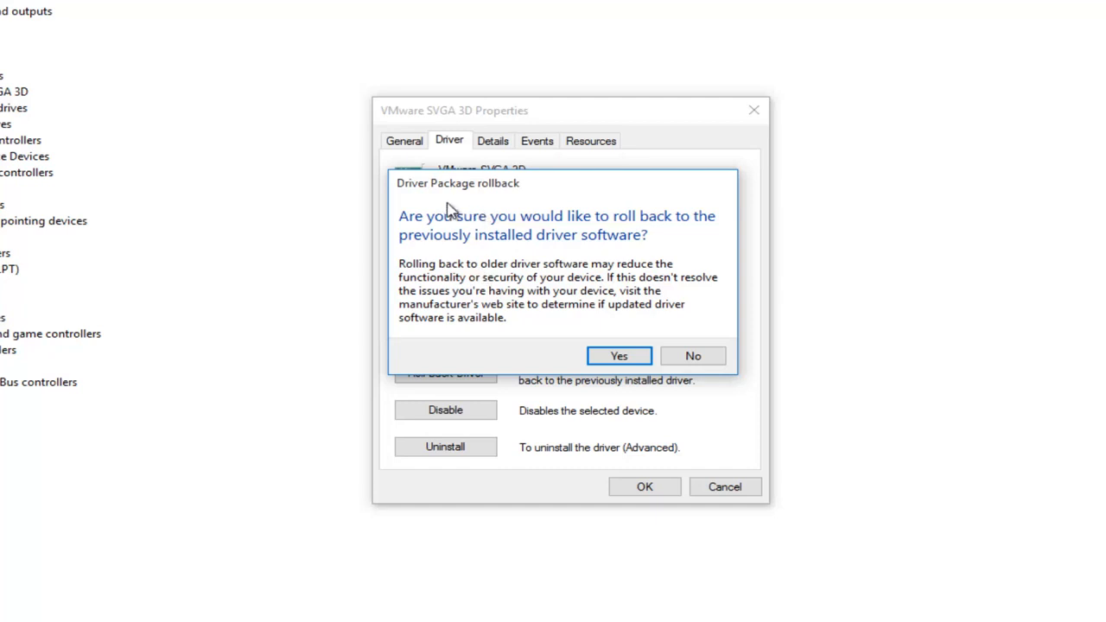
pyautogui.moveTo(463, 268)
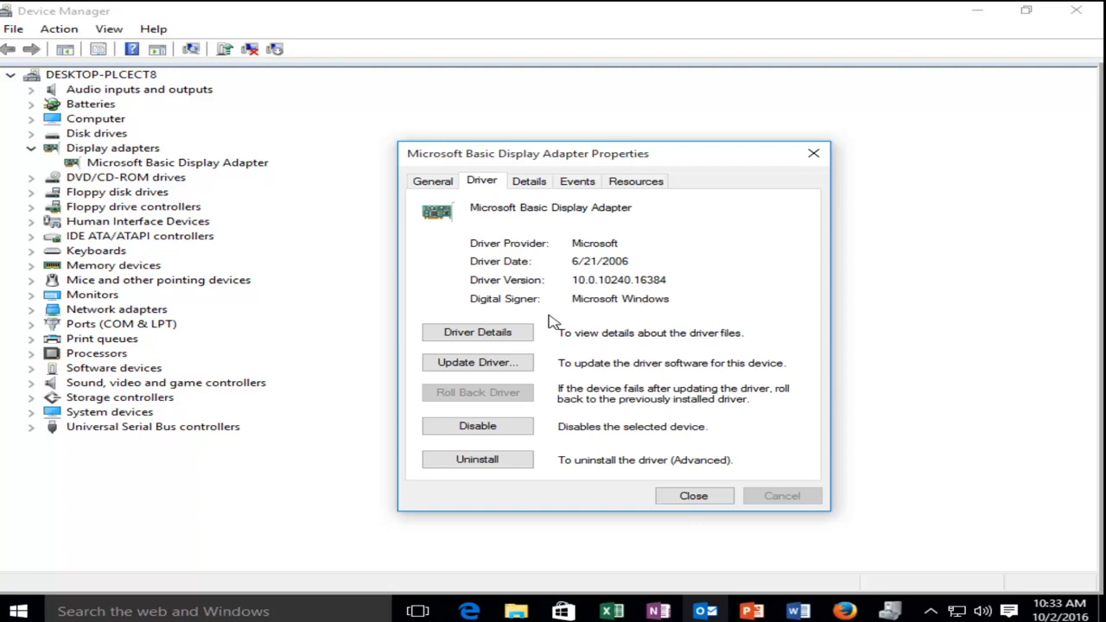
pyautogui.click(692, 495)
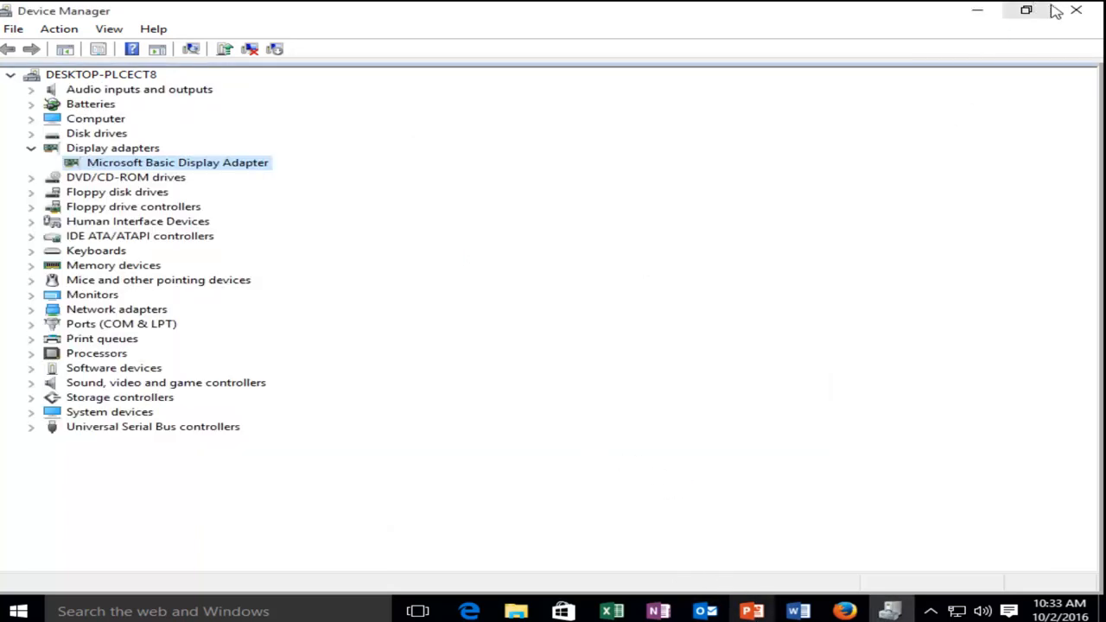
pyautogui.click(1076, 10)
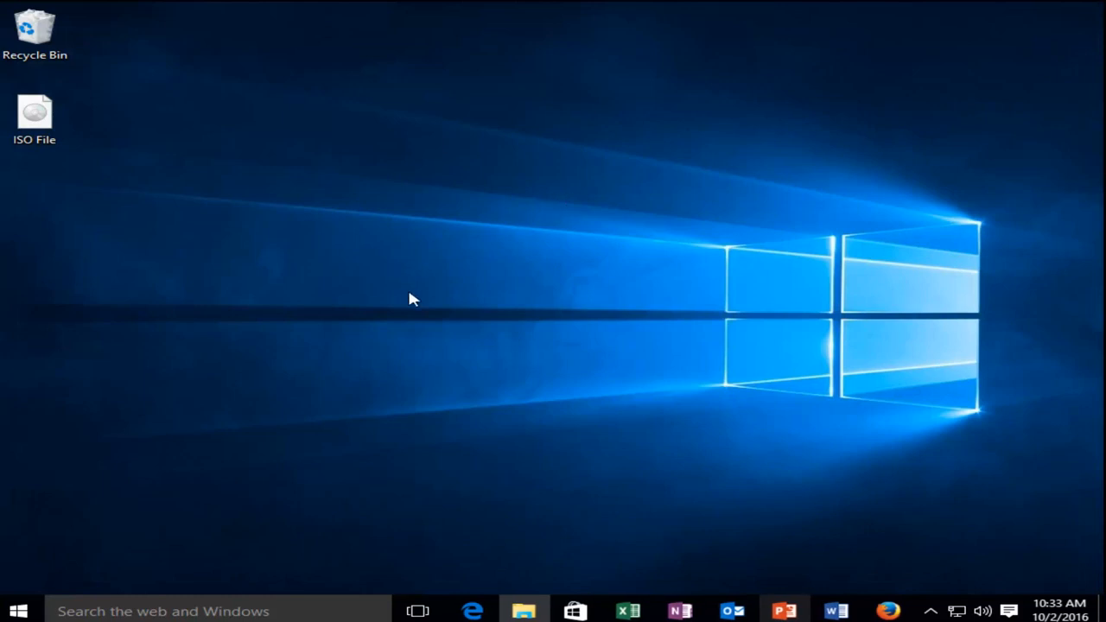